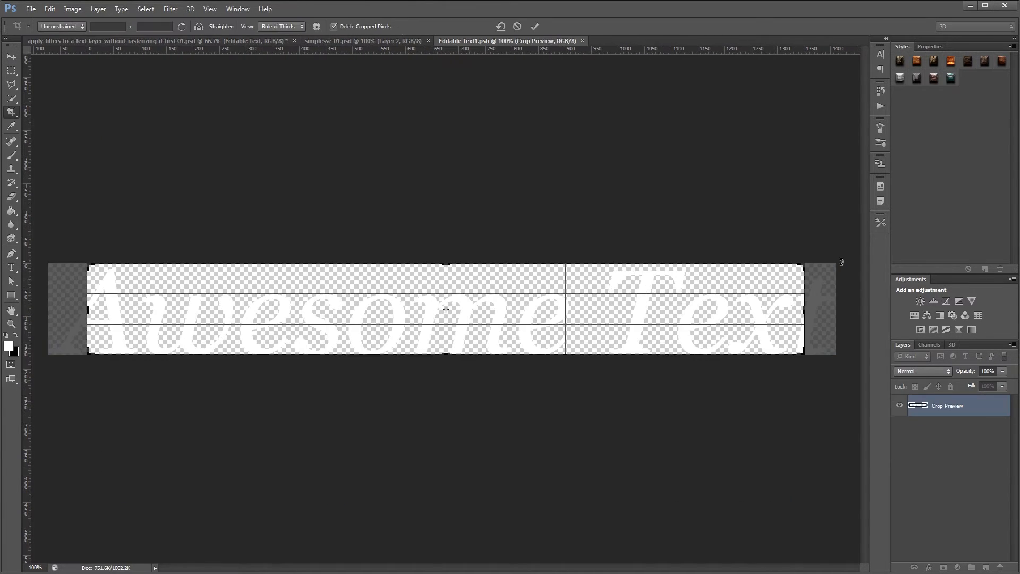
- Close the Editable Text1.psb tab to return to the main PSD document
{"action": "left_click", "coordinate": [170, 9]}
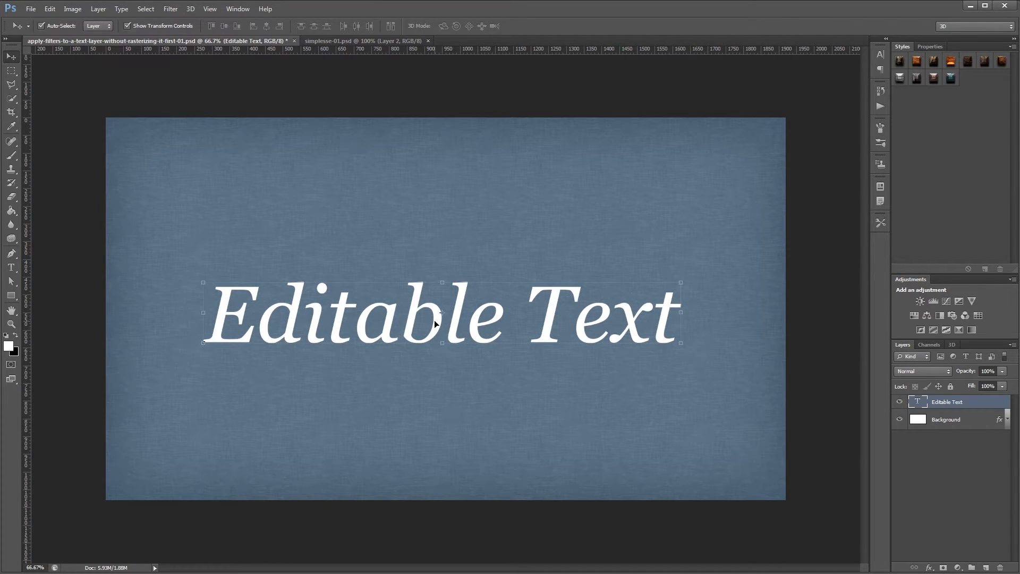
{"action": "left_click", "coordinate": [170, 8]}
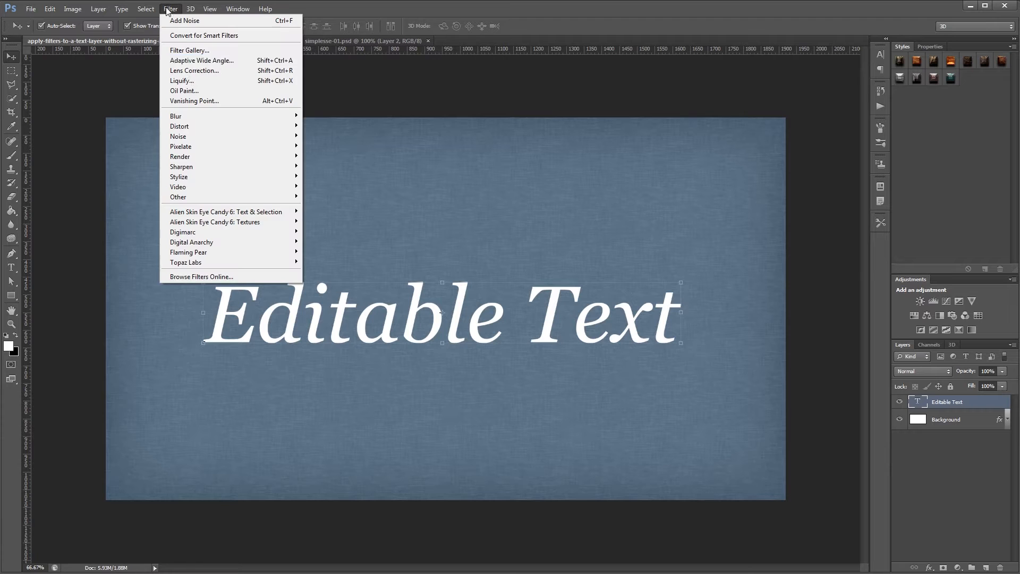
{"action": "mouse_move", "coordinate": [178, 136]}
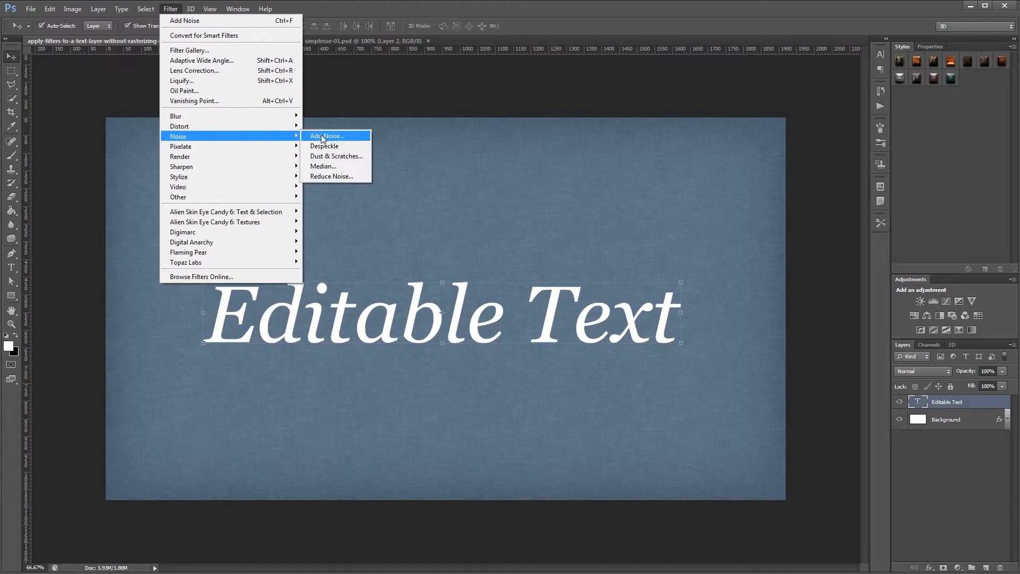
{"action": "left_click", "coordinate": [327, 136]}
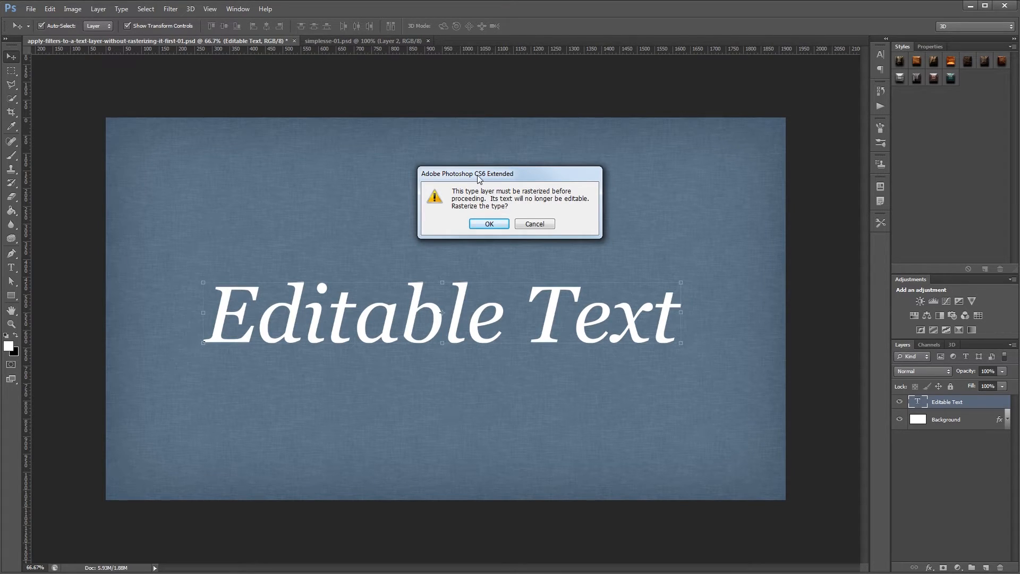
{"action": "left_click", "coordinate": [487, 223]}
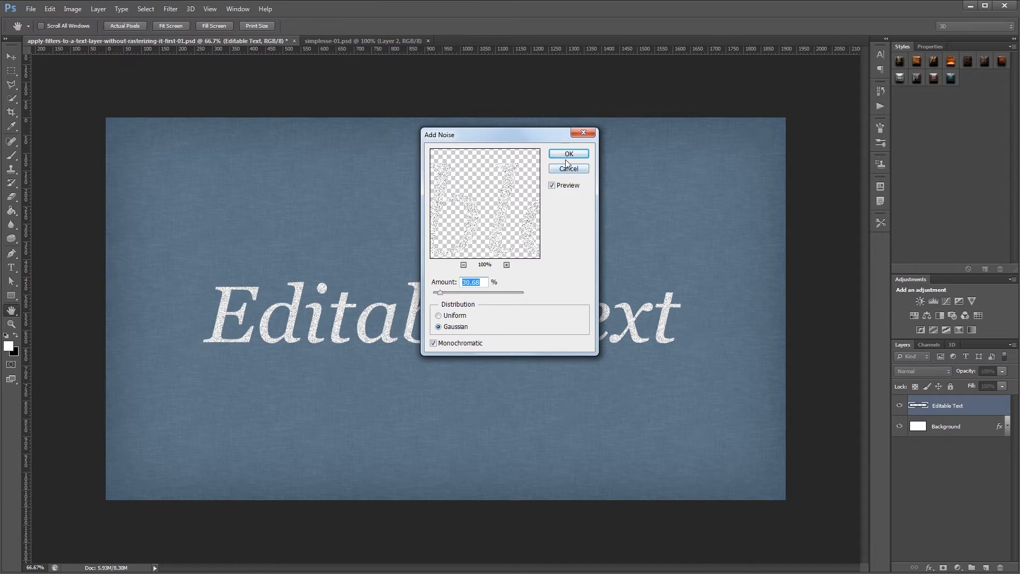
{"action": "left_click", "coordinate": [567, 153]}
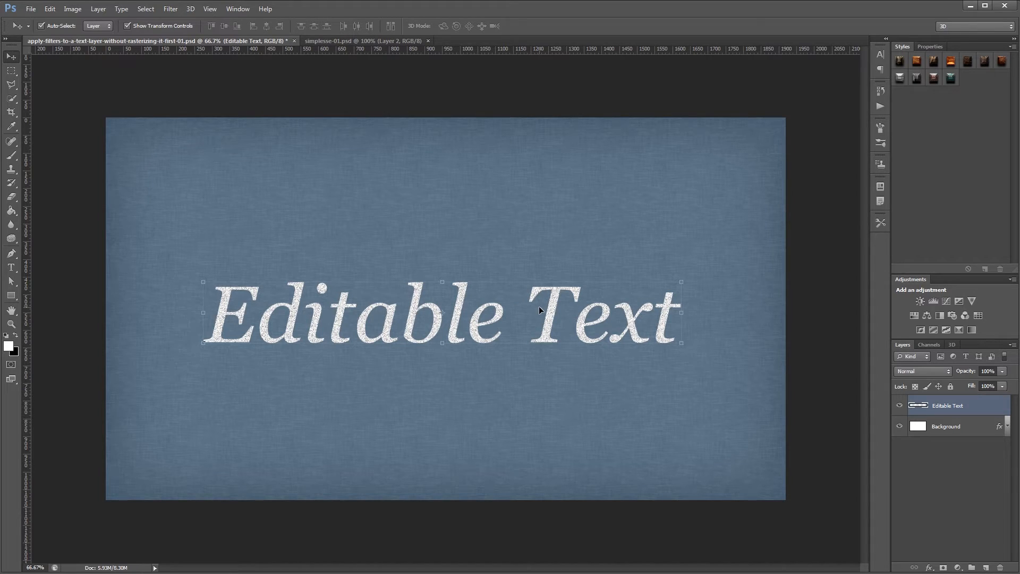
{"action": "mouse_move", "coordinate": [955, 406]}
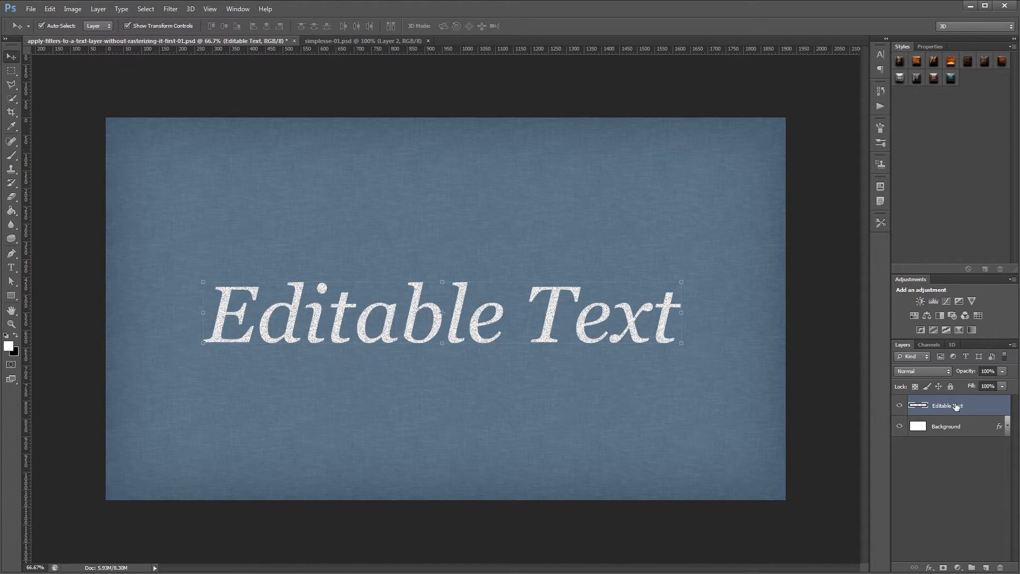
{"action": "mouse_move", "coordinate": [455, 313]}
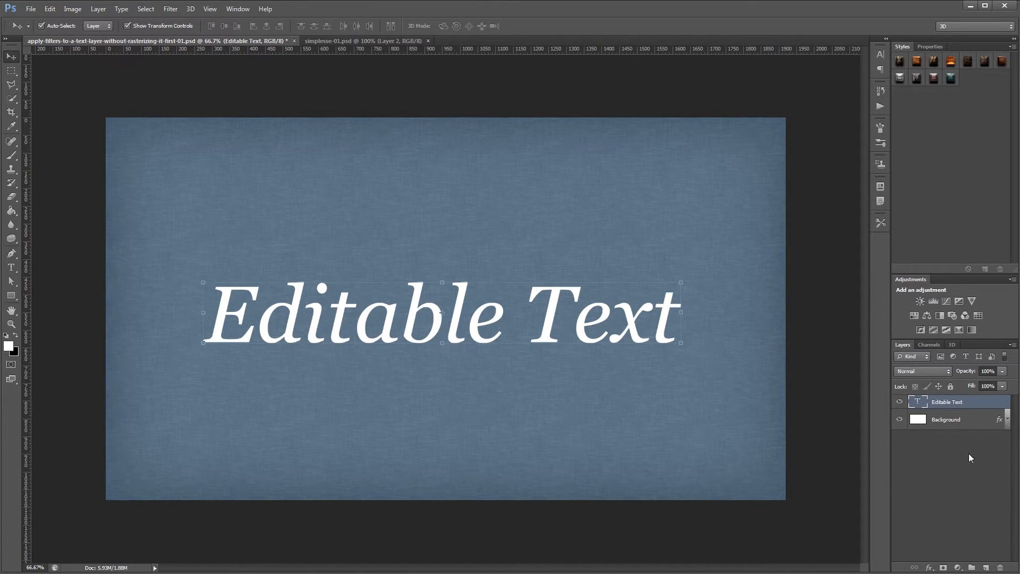
{"action": "mouse_move", "coordinate": [492, 334]}
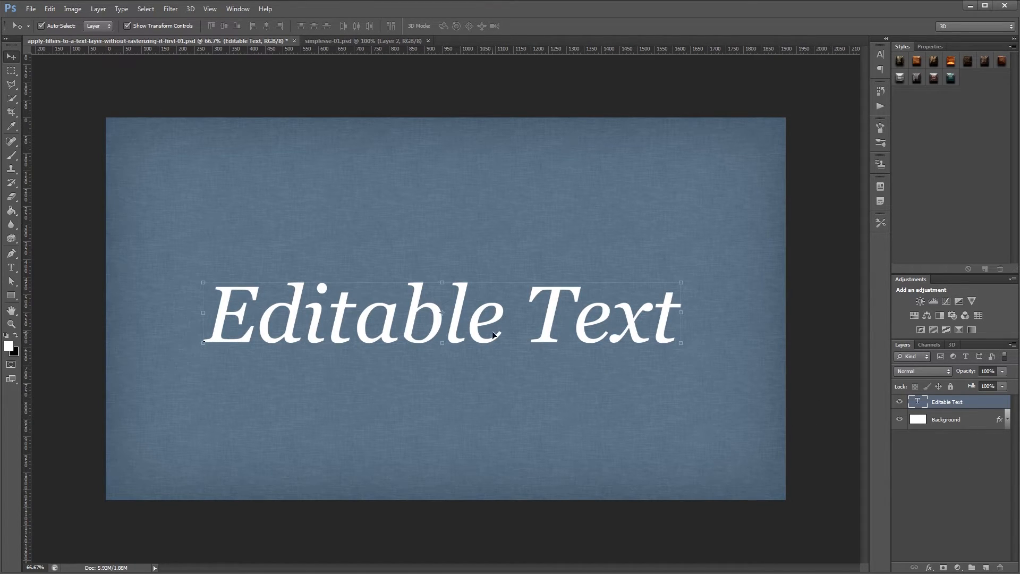
- Convert the Editable Text layer to a smart object and apply Add Noise to it
{"action": "right_click", "coordinate": [947, 401]}
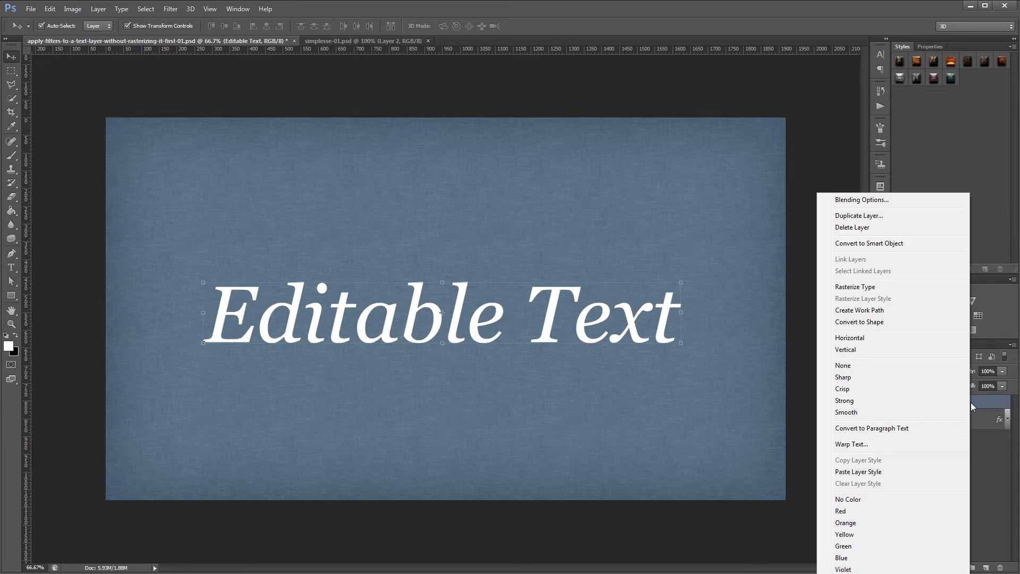
{"action": "mouse_move", "coordinate": [909, 243]}
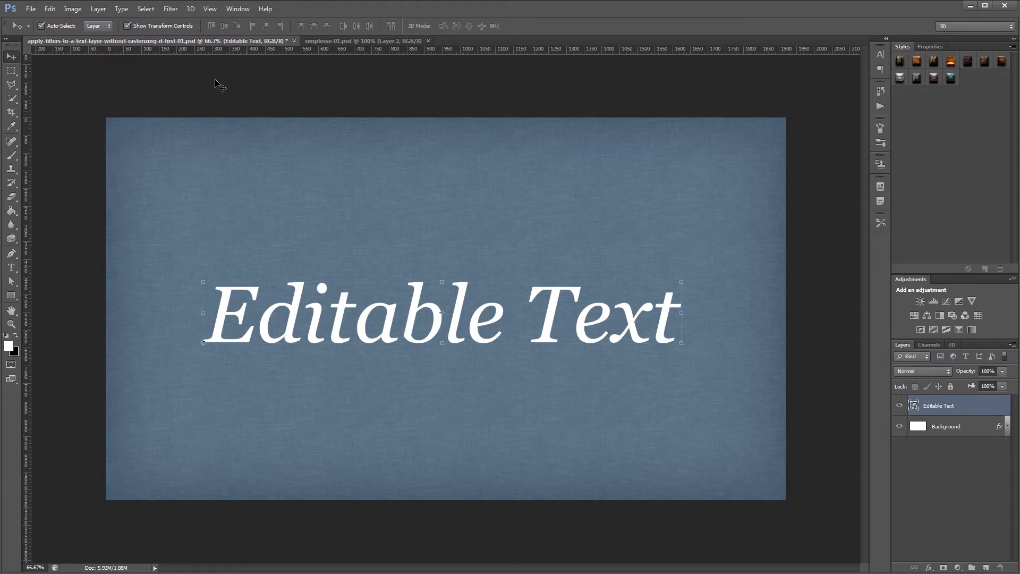
{"action": "left_click", "coordinate": [170, 9]}
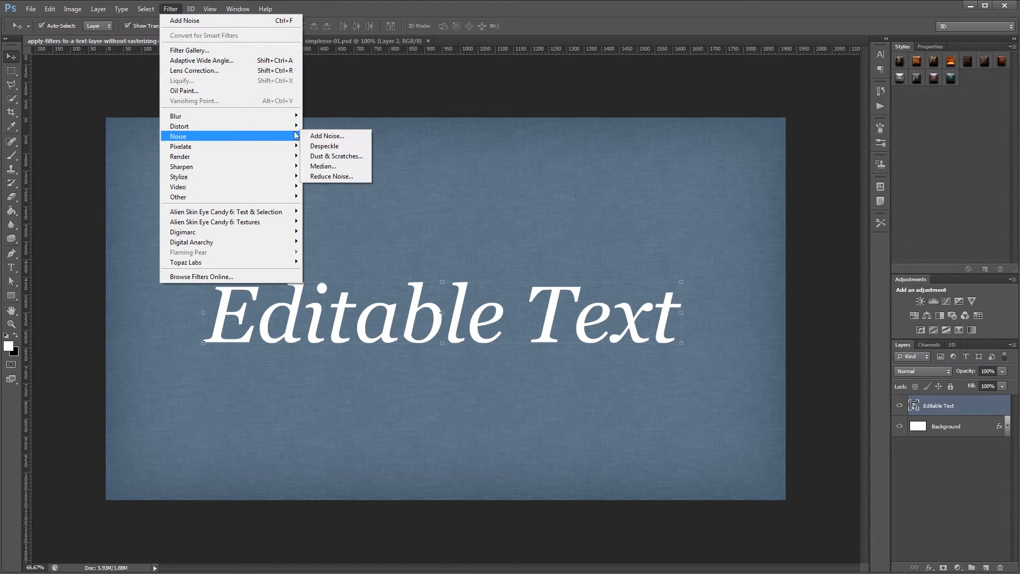
{"action": "left_click", "coordinate": [326, 136]}
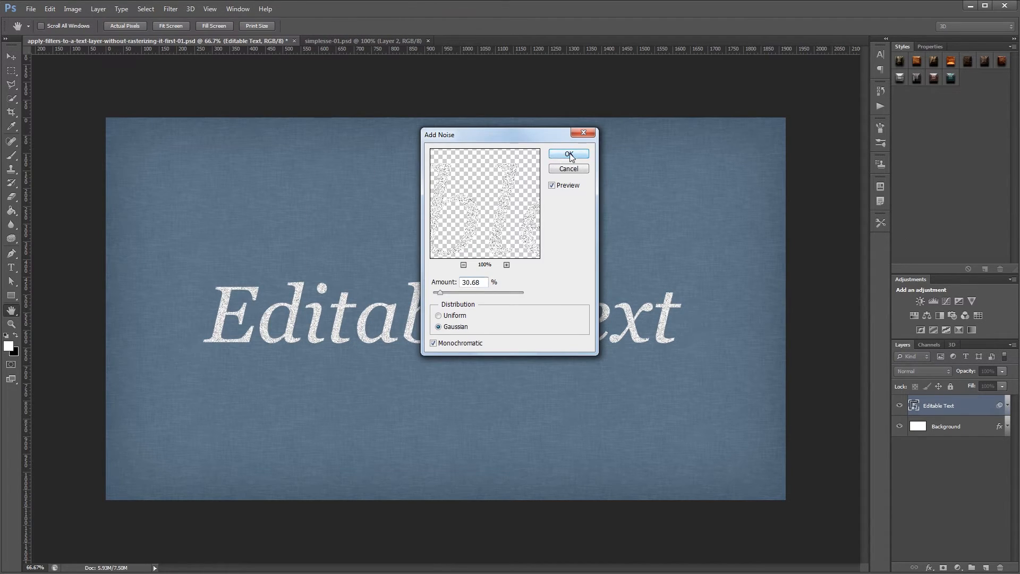
{"action": "left_click", "coordinate": [567, 154]}
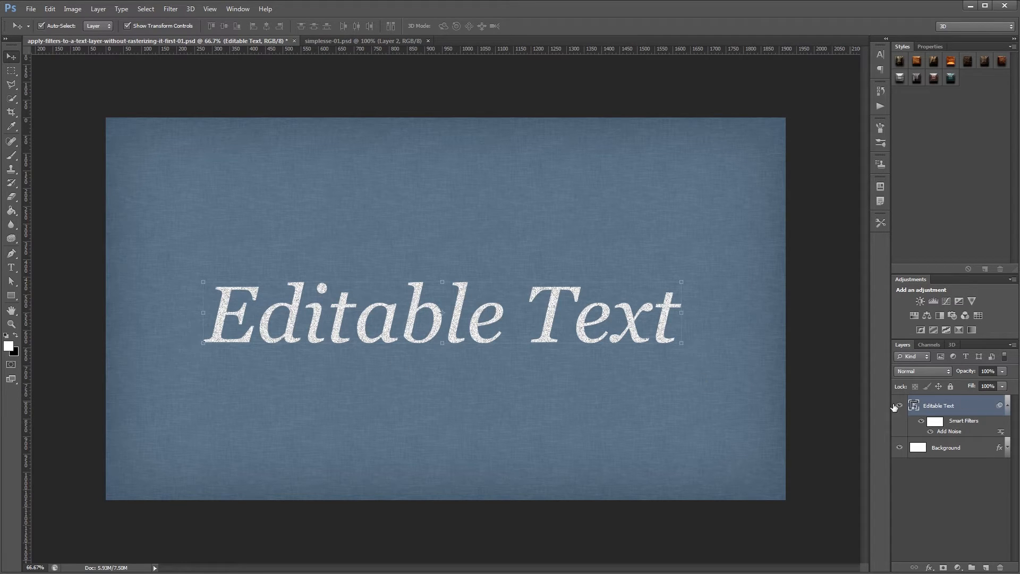
- Open the text smart object's contents as a separate document for editing
{"action": "double_click", "coordinate": [913, 405]}
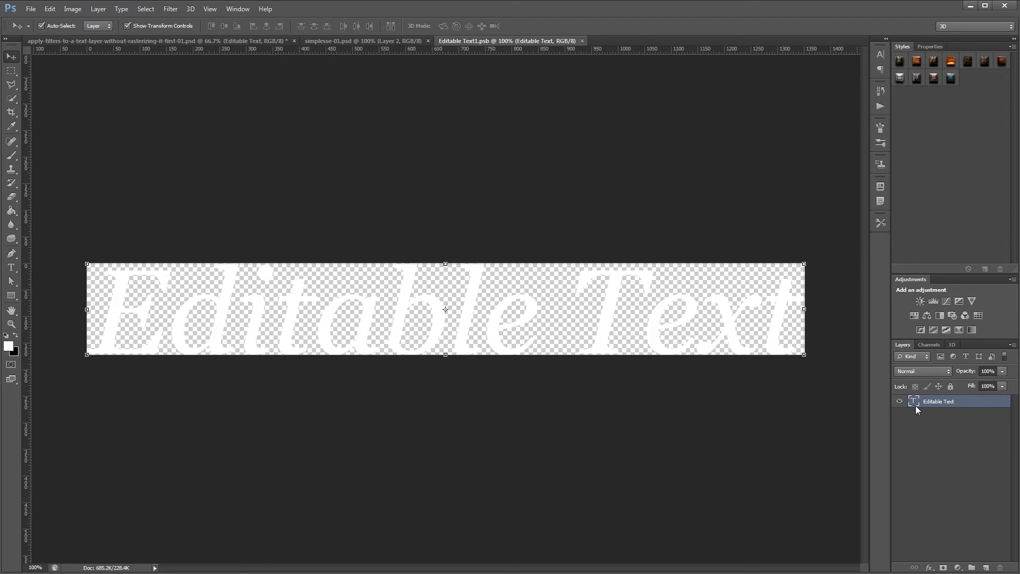
{"action": "mouse_move", "coordinate": [504, 304]}
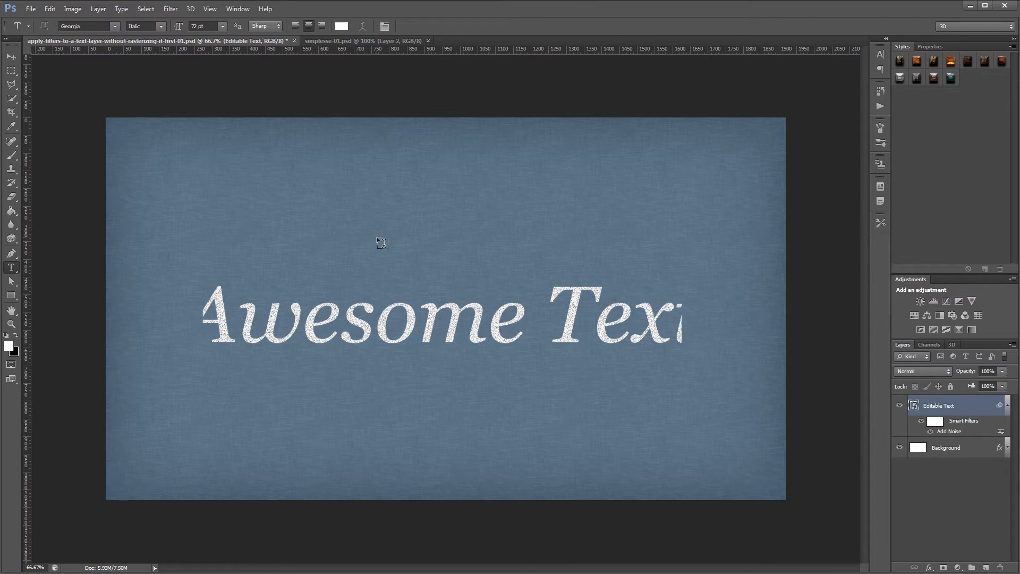
{"action": "mouse_move", "coordinate": [435, 238]}
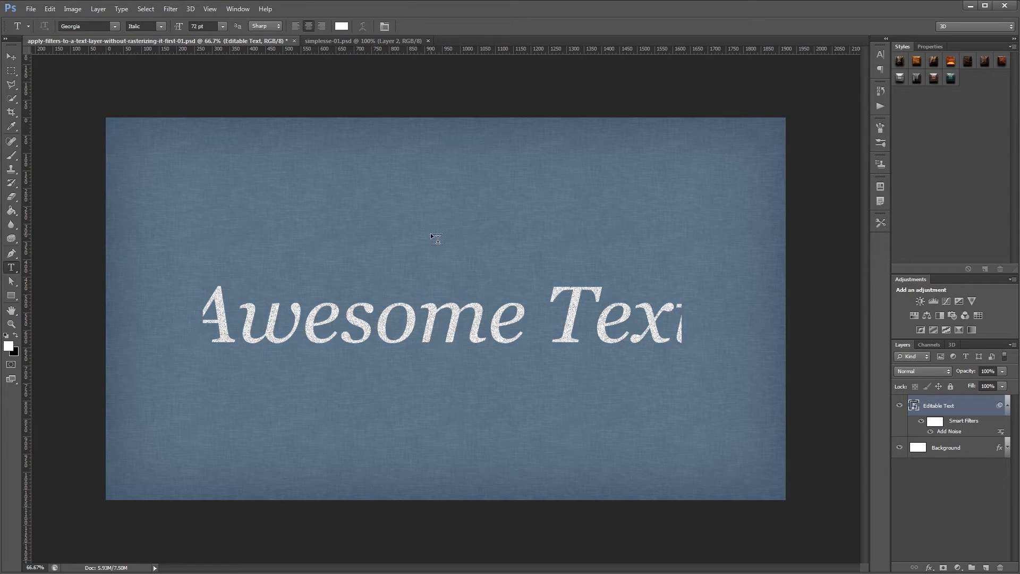
{"action": "mouse_move", "coordinate": [445, 239]}
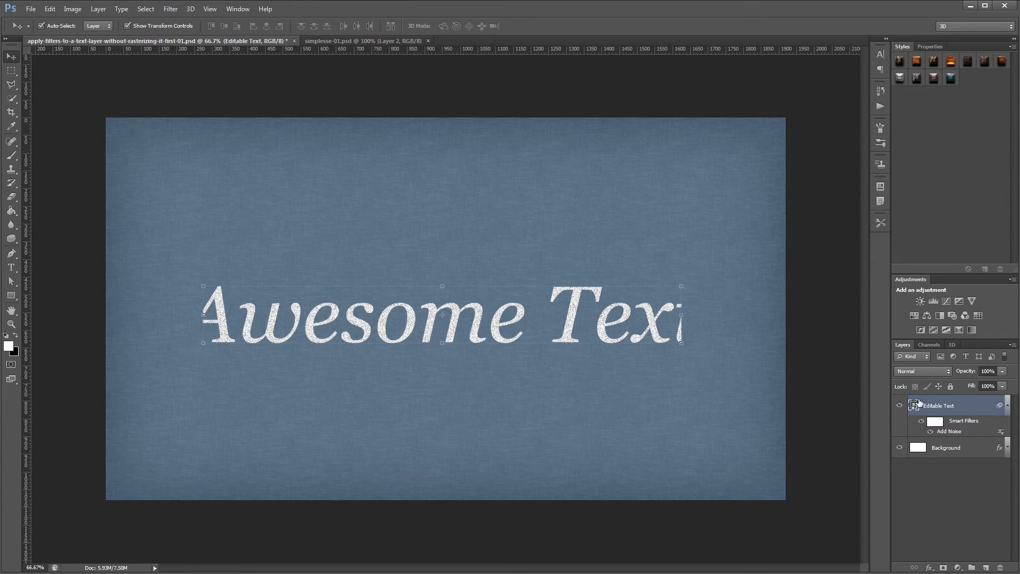
- Reopen the smart object's contents and crop tightly around the Awesome Text words
{"action": "double_click", "coordinate": [913, 405]}
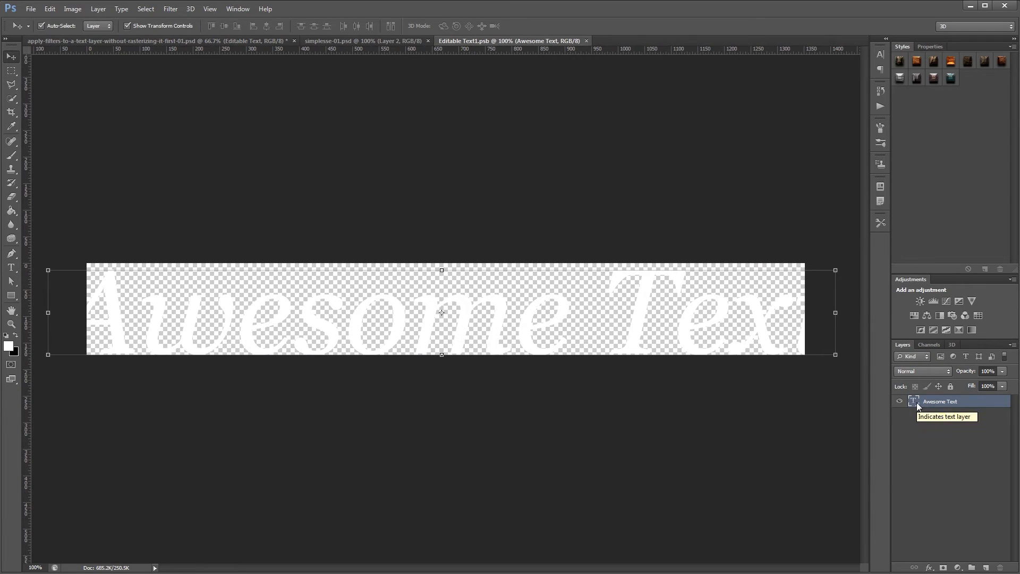
{"action": "left_click", "coordinate": [11, 117]}
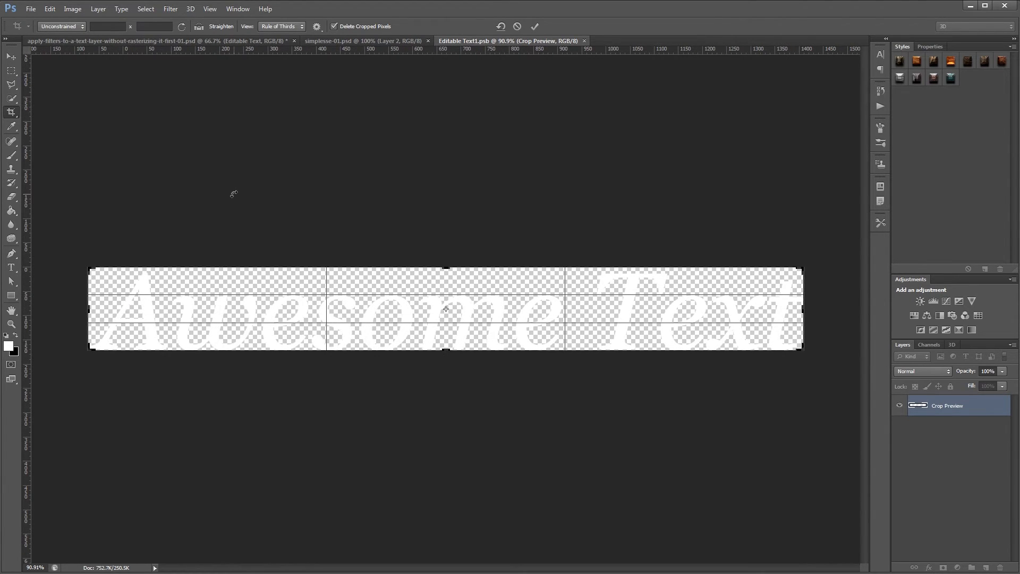
{"action": "left_click", "coordinate": [534, 26]}
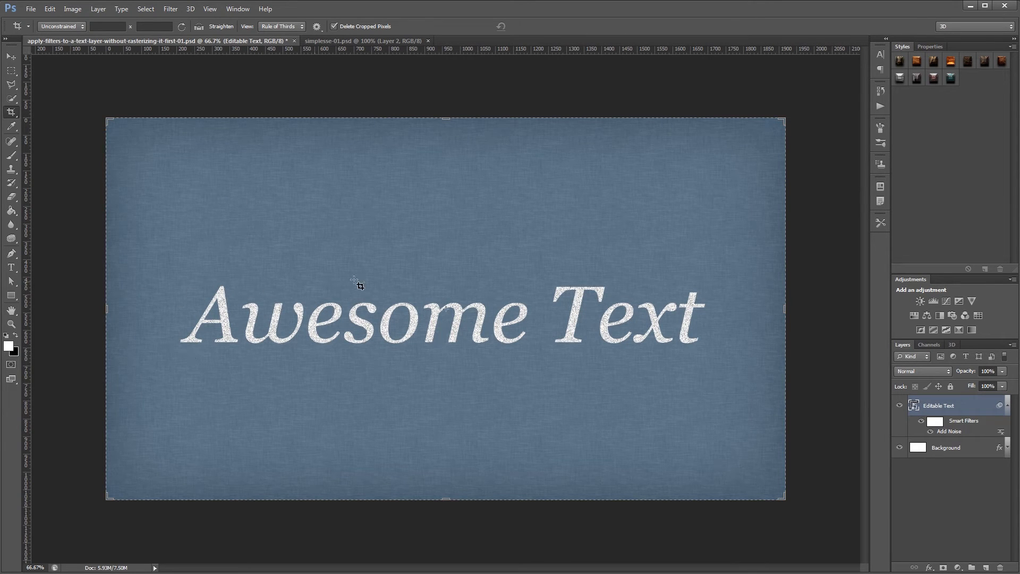
{"action": "mouse_move", "coordinate": [726, 350]}
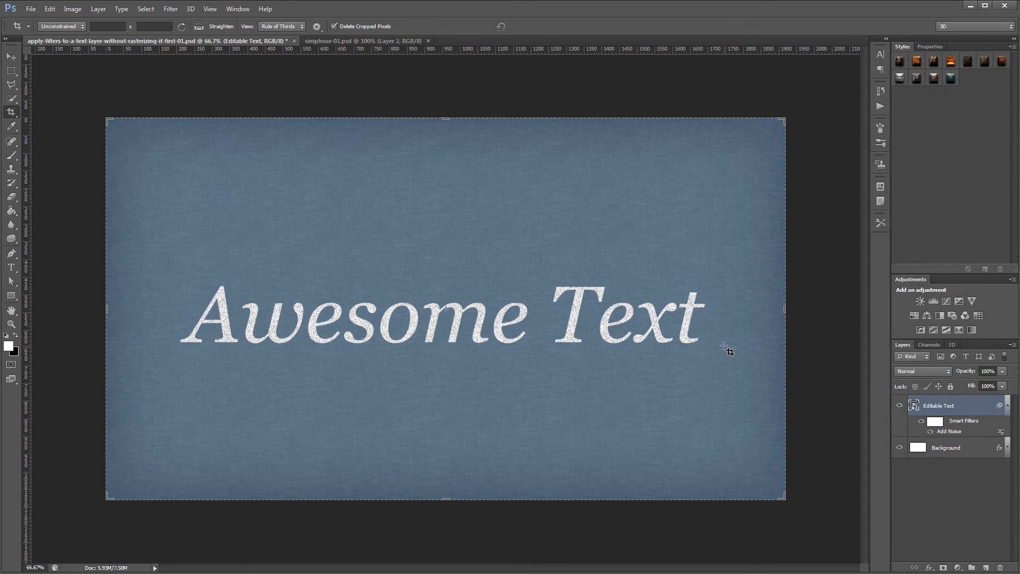
{"action": "mouse_move", "coordinate": [725, 320]}
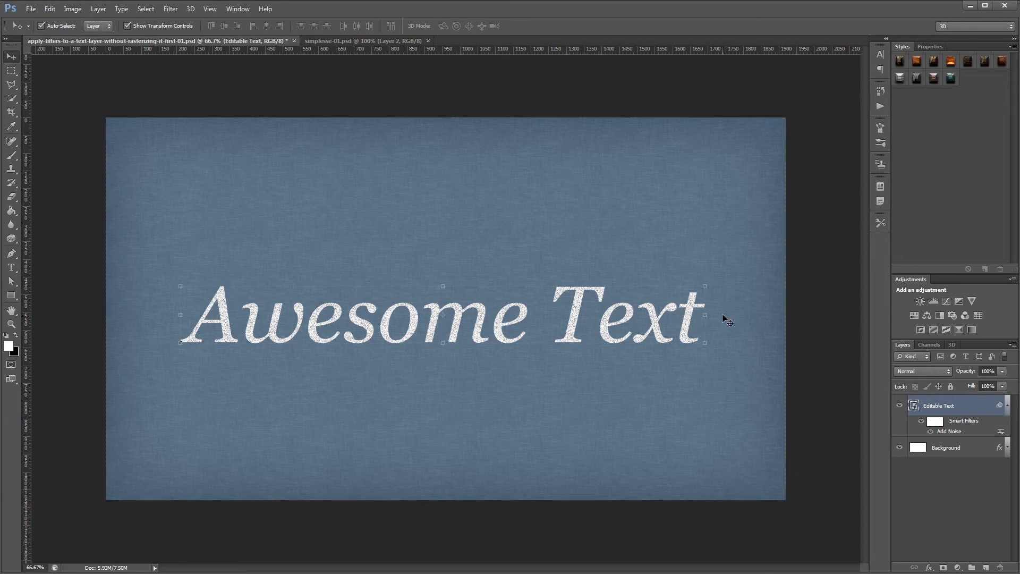
- Apply Ripple, then Motion Blur, as smart filters on the text layer
{"action": "left_click", "coordinate": [170, 8]}
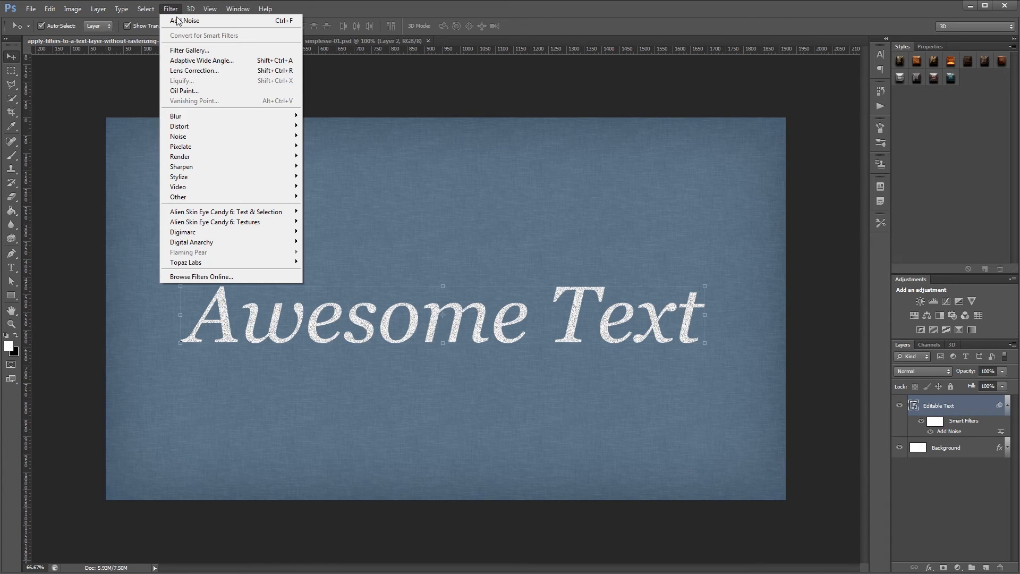
{"action": "left_click", "coordinate": [179, 125]}
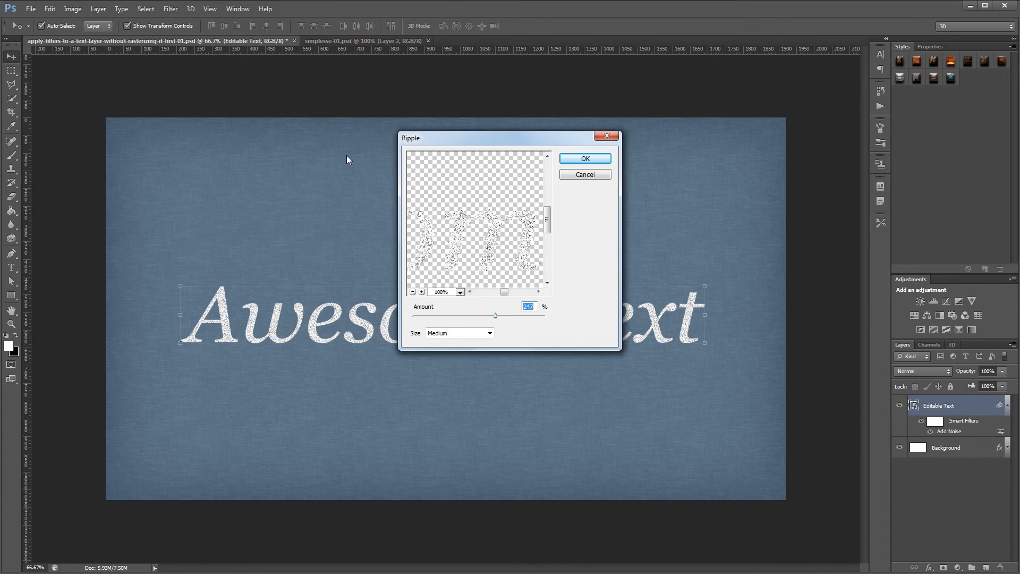
{"action": "left_click", "coordinate": [583, 159]}
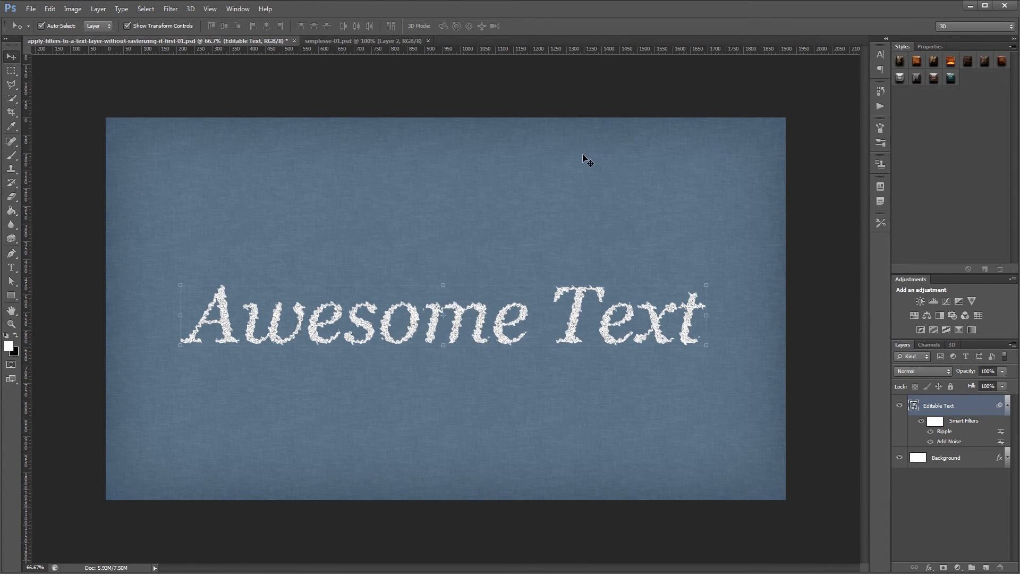
{"action": "mouse_move", "coordinate": [850, 398]}
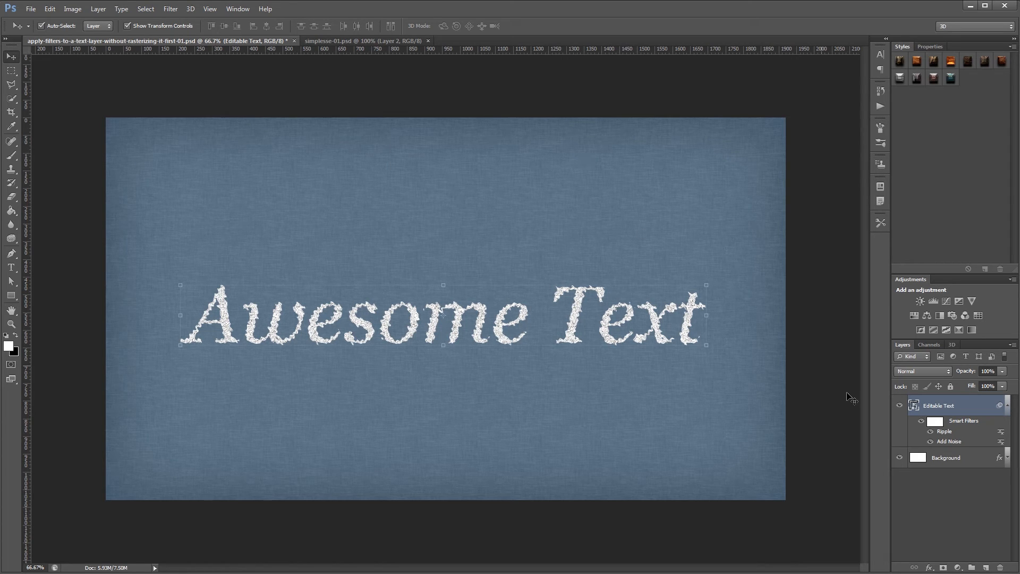
{"action": "mouse_move", "coordinate": [962, 441]}
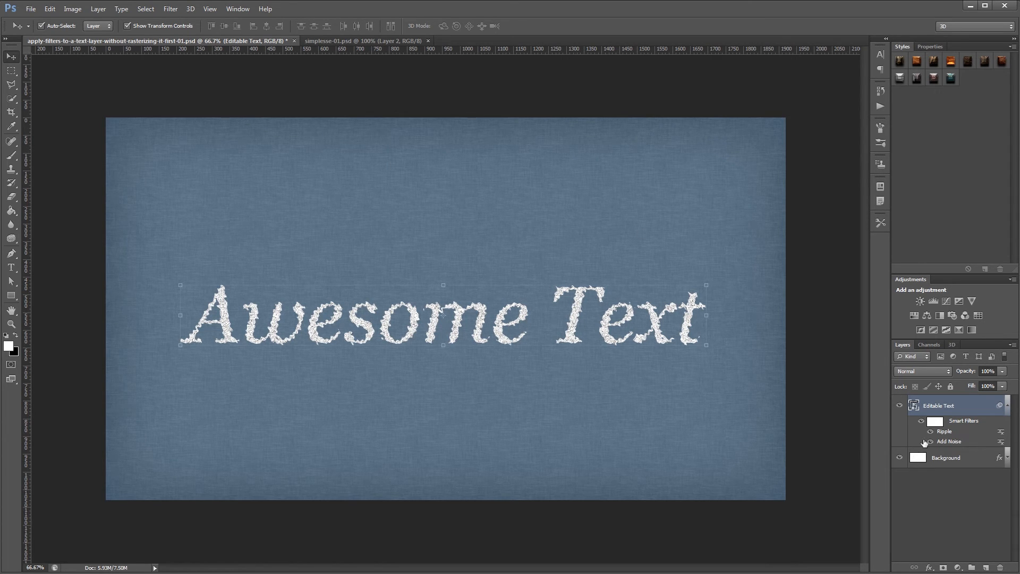
{"action": "left_click", "coordinate": [170, 8]}
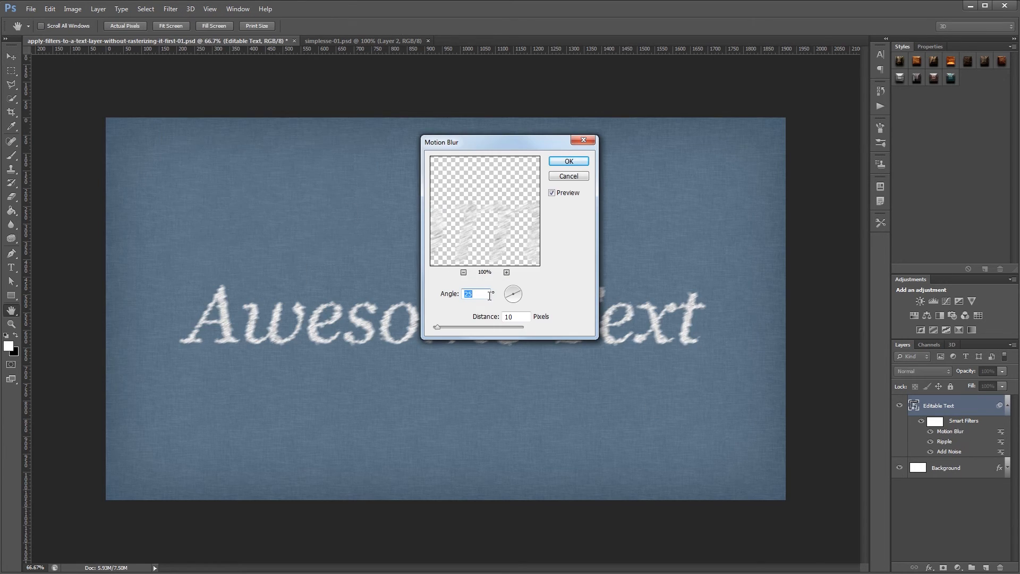
{"action": "left_click", "coordinate": [566, 160]}
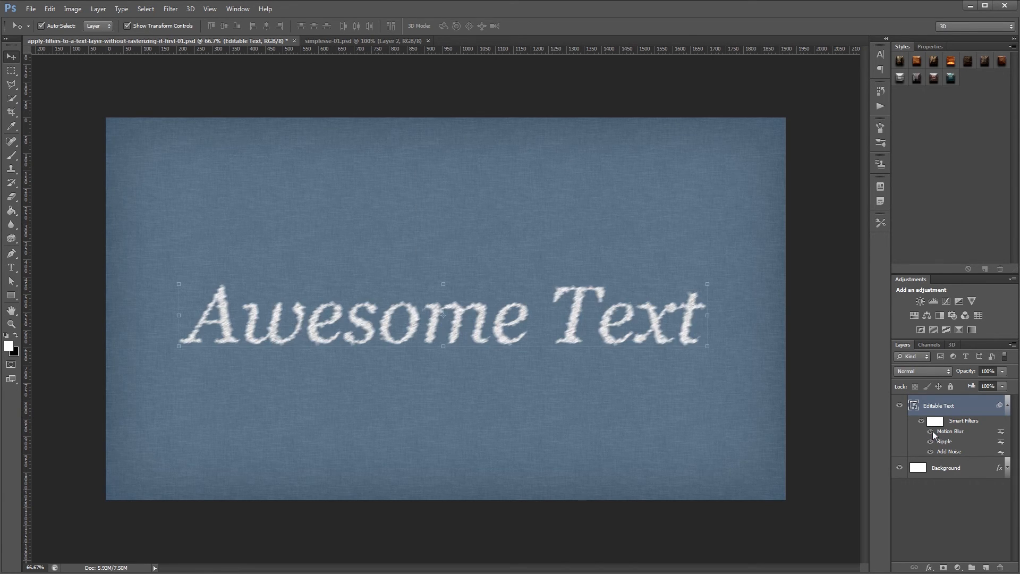
- Reopen the Ripple smart filter, confirm a new amount, and open the layer's Layer Style
{"action": "left_click", "coordinate": [921, 431]}
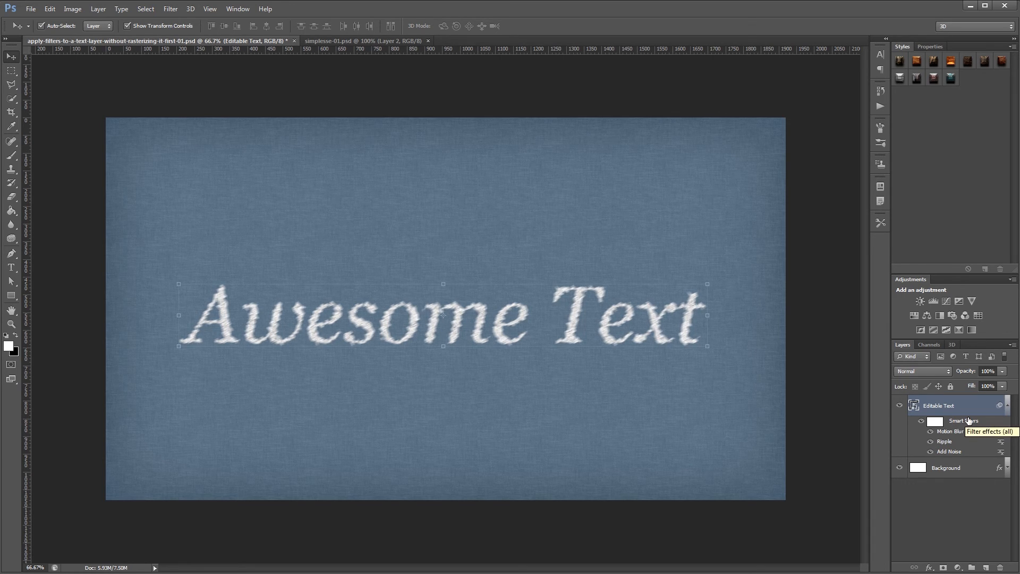
{"action": "double_click", "coordinate": [943, 441]}
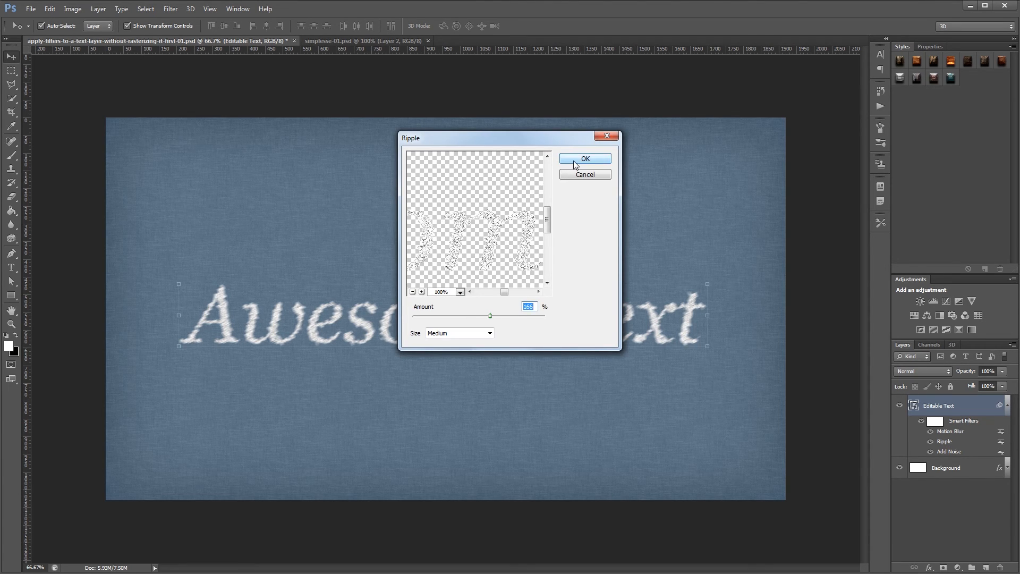
{"action": "left_click", "coordinate": [583, 158]}
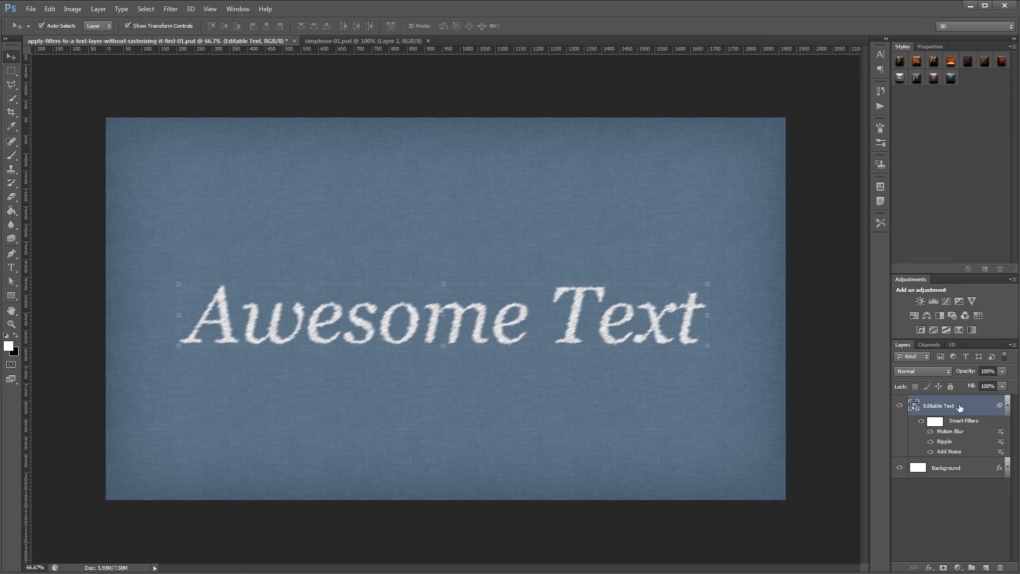
{"action": "double_click", "coordinate": [936, 405]}
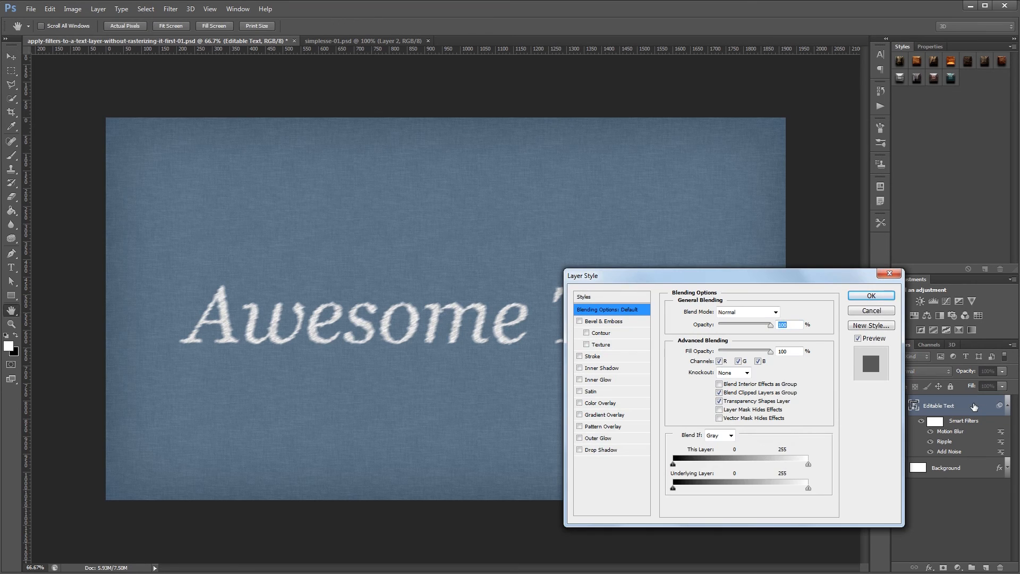
- Add a yellow Color Overlay in Multiply mode to the Awesome Text layer
{"action": "left_click", "coordinate": [602, 402]}
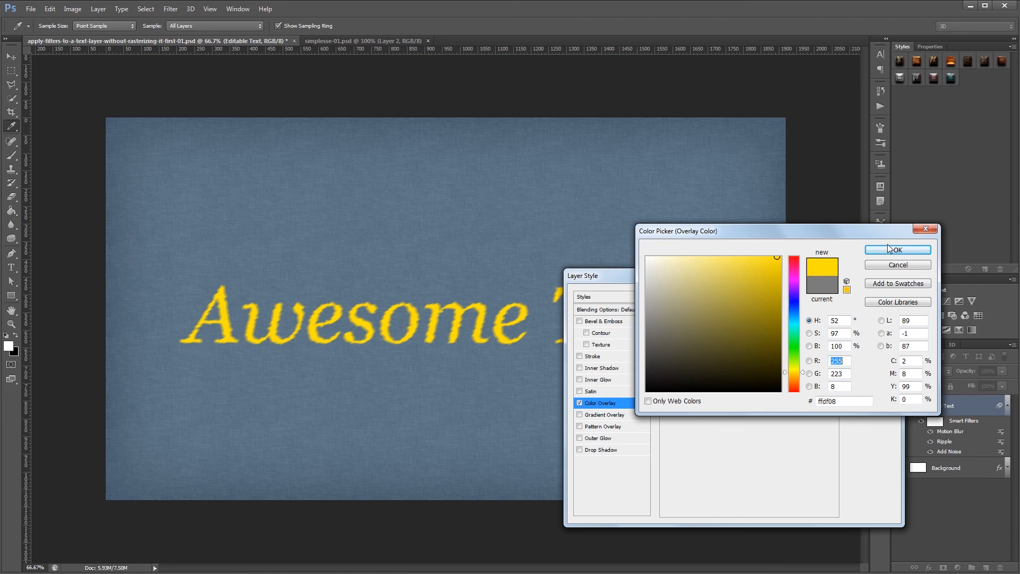
{"action": "left_click", "coordinate": [895, 249]}
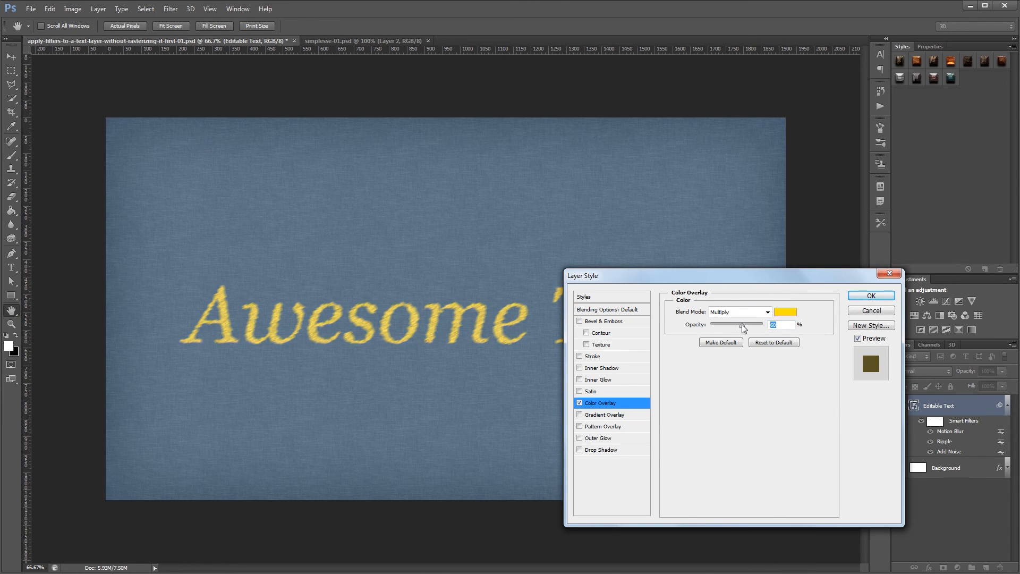
{"action": "left_click", "coordinate": [870, 296]}
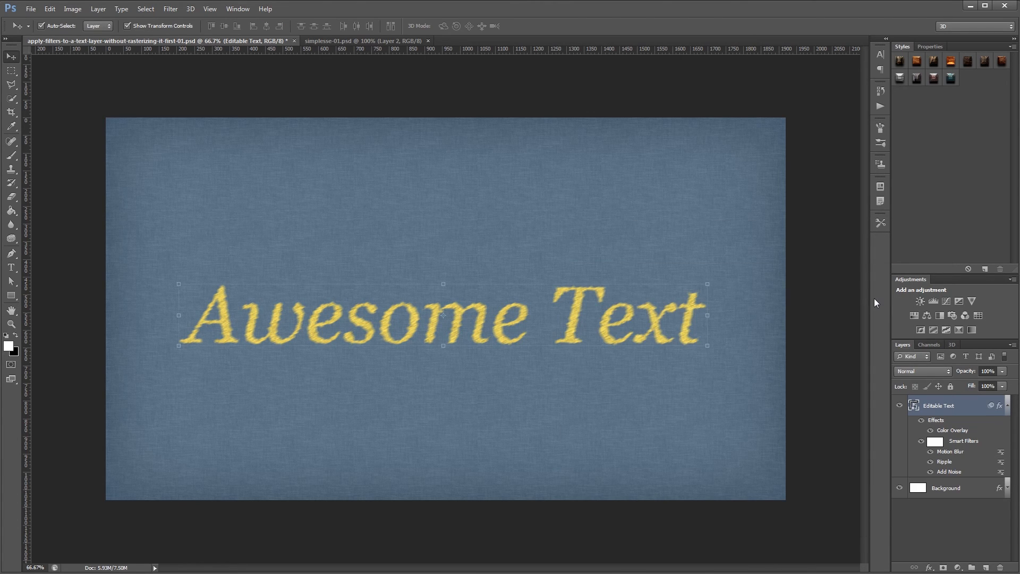
{"action": "mouse_move", "coordinate": [818, 307]}
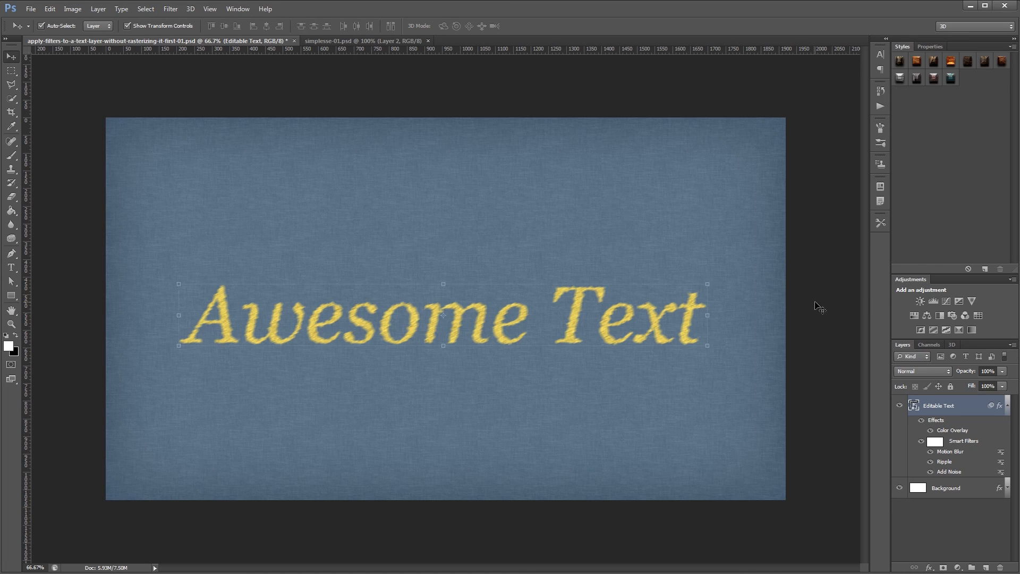